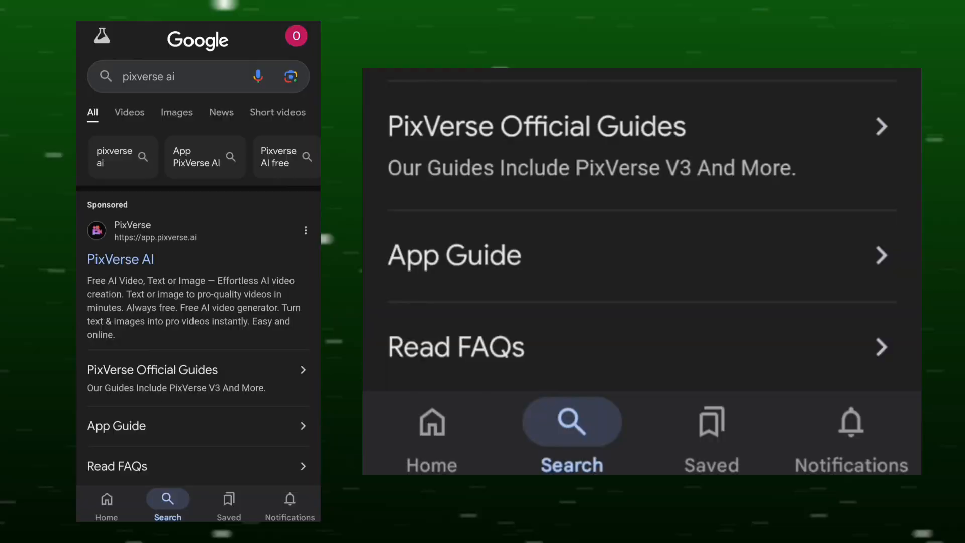
Open the PixVerse AI website from the Google results for "pixverse ai".
left_click(120, 260)
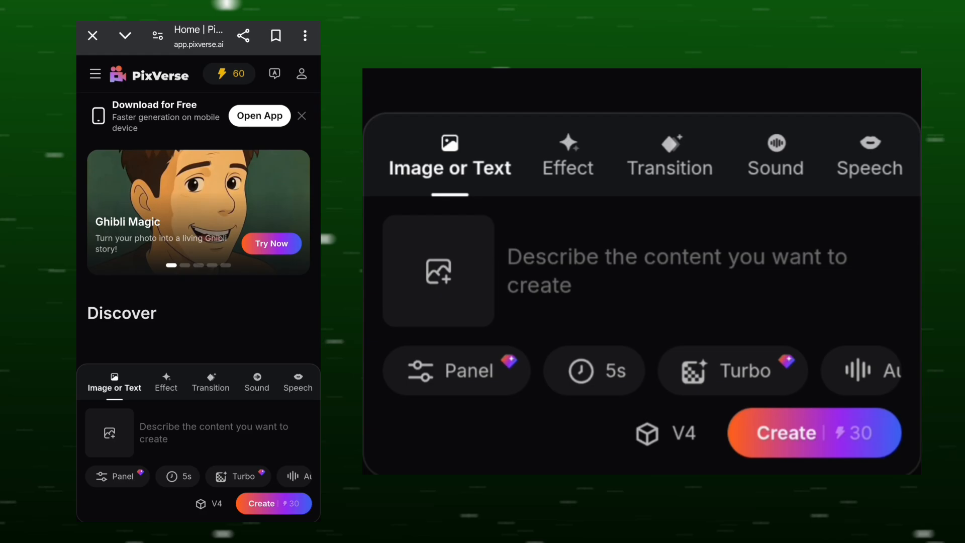
Create a Transition video from the first and last anime frames with the prompt Mix and morph.
left_click(669, 156)
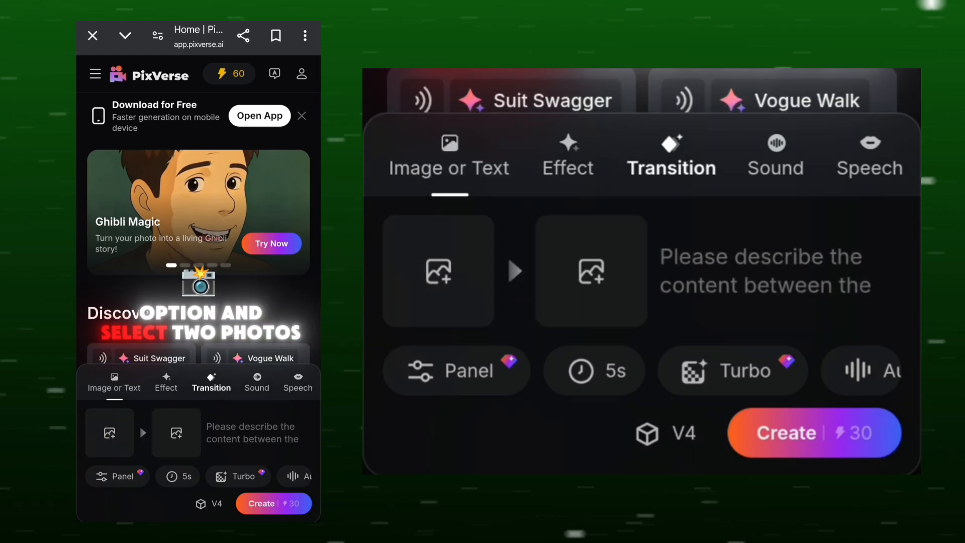
left_click(109, 432)
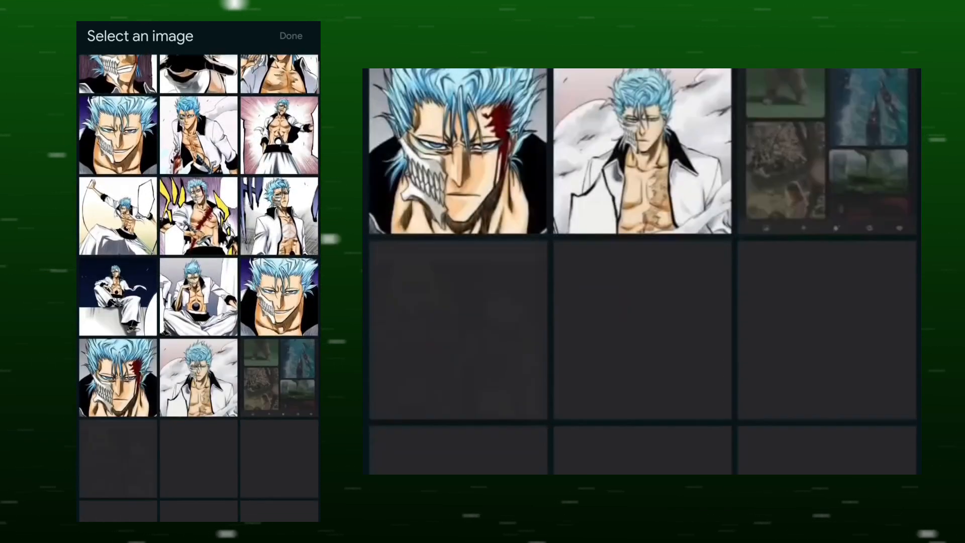
left_click(117, 295)
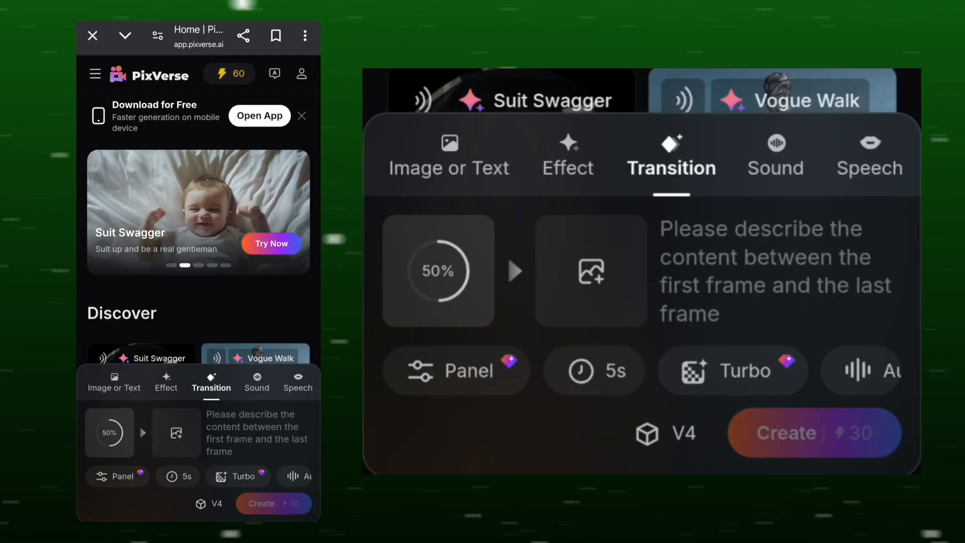
left_click(175, 432)
type("Mix and morph")
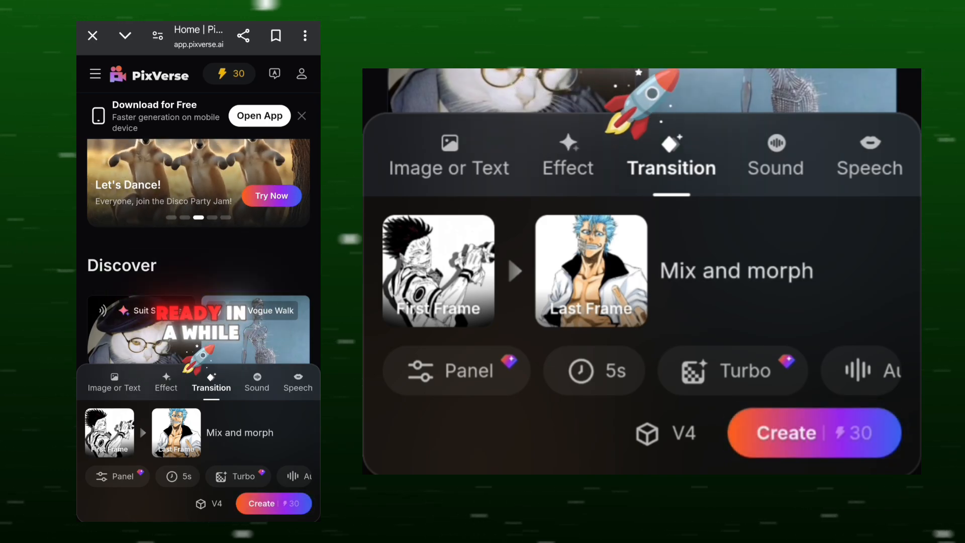
left_click(274, 502)
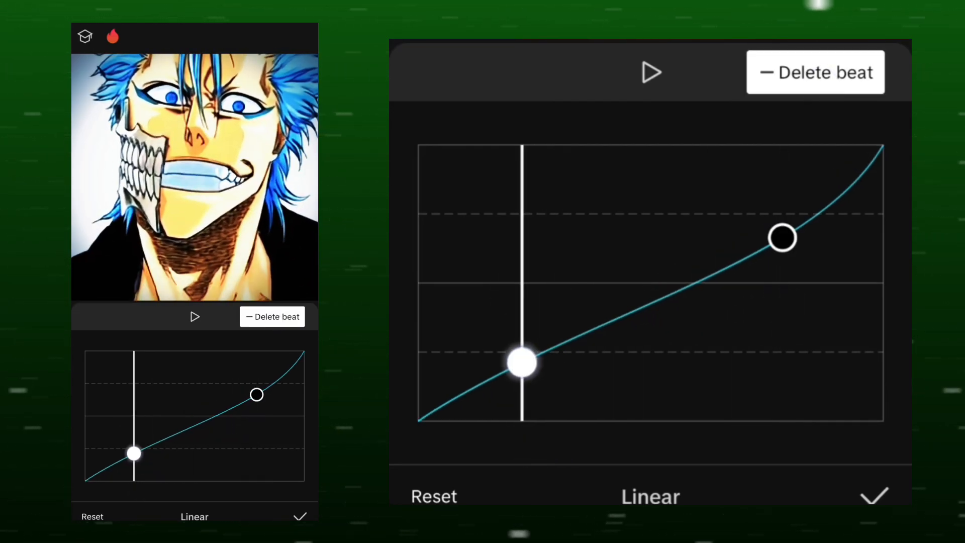
Apply the reshaped S-curve, then ease the next clip's zoom keyframes and preview it.
left_click(650, 72)
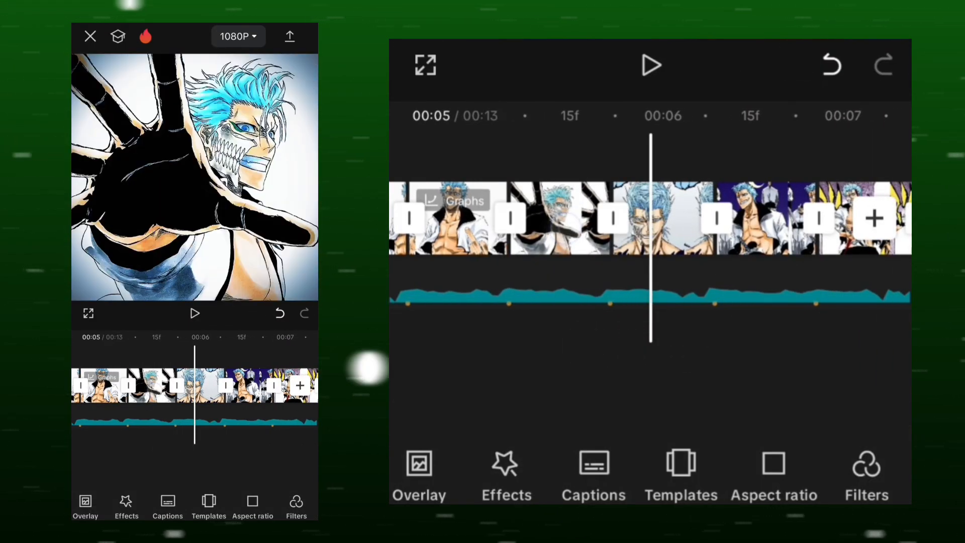
left_click(554, 218)
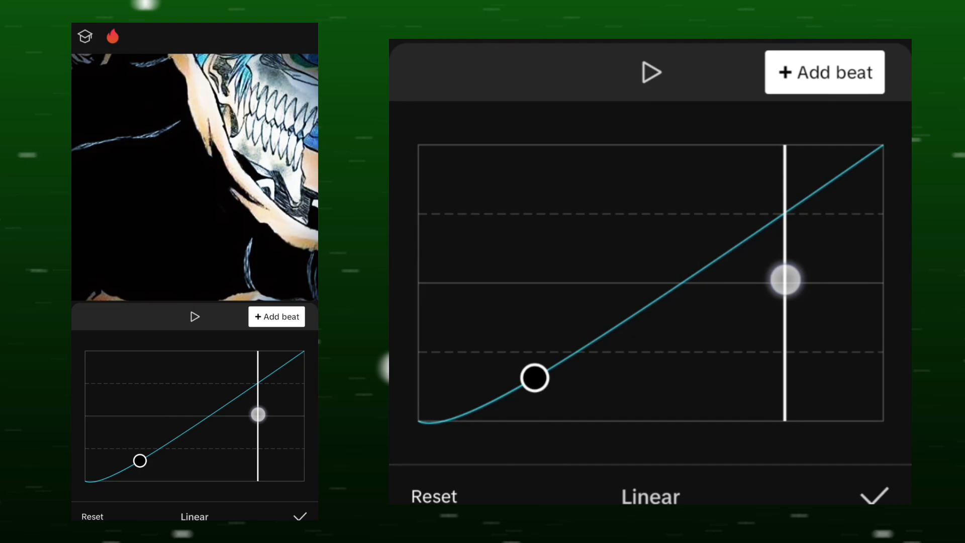
left_click(651, 72)
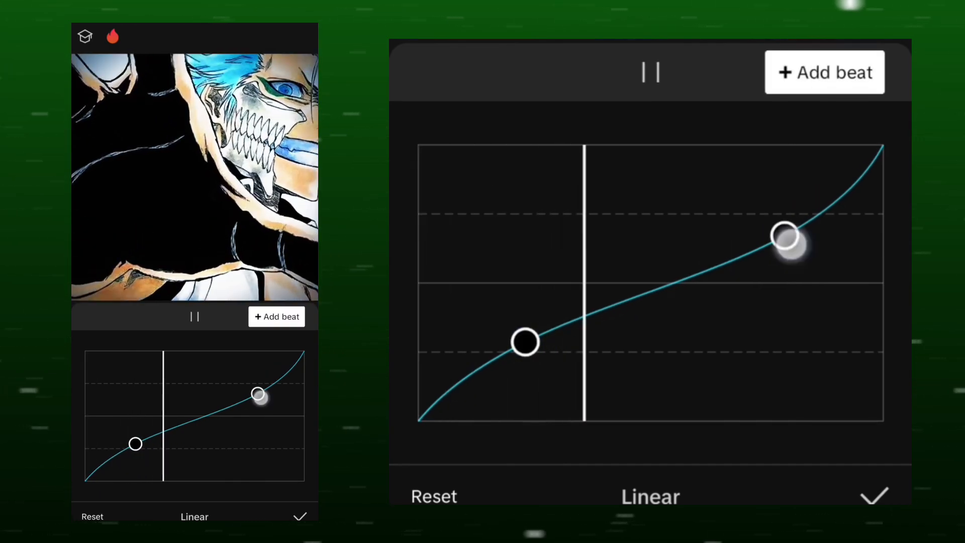
left_click(873, 496)
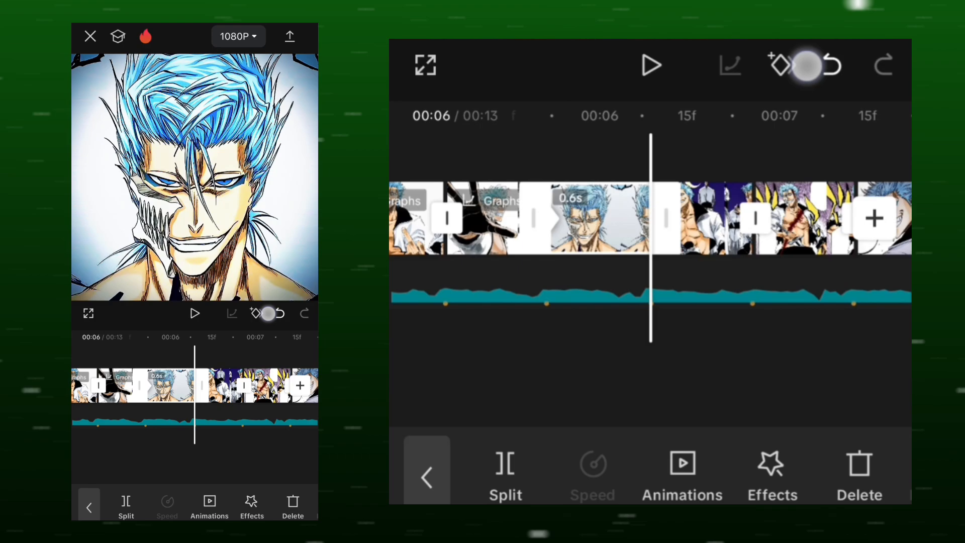
Reshape the following clip's Linear graph into the same S-curve and apply it.
left_click(780, 64)
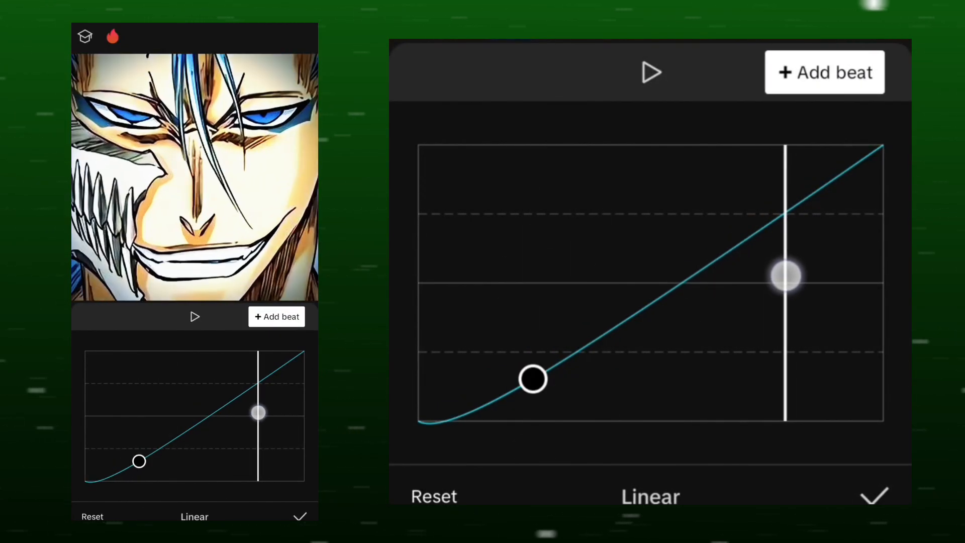
left_click(651, 73)
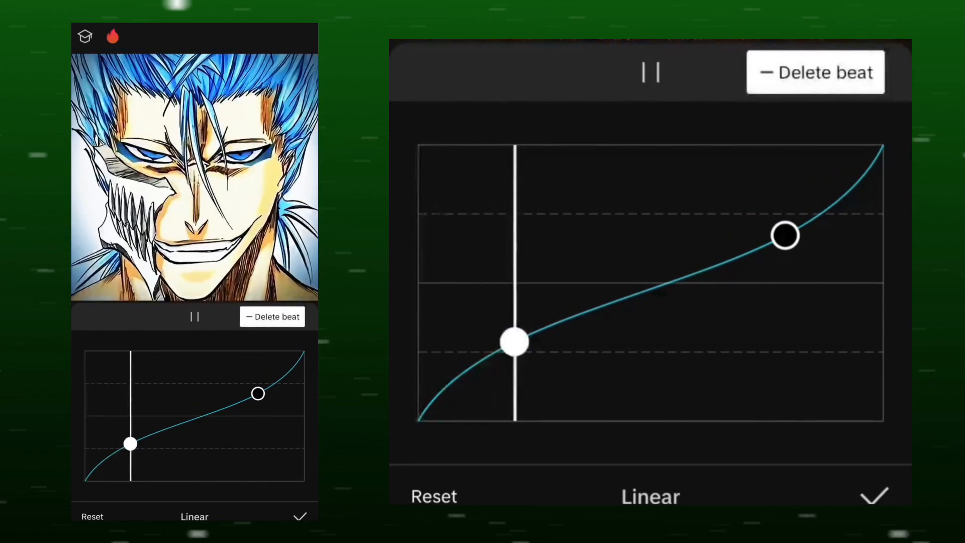
left_click(875, 497)
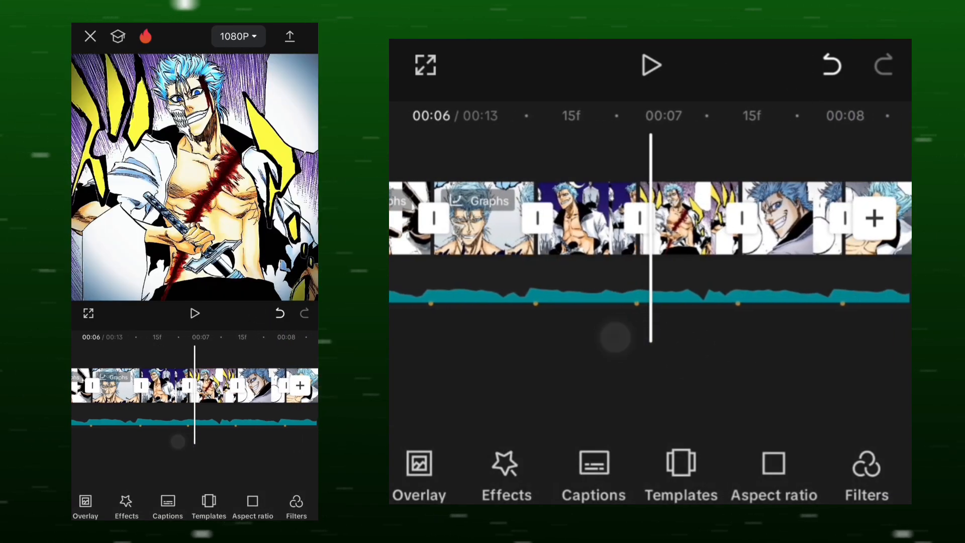
Give the next clip a Linear easing graph, then bring up transition choices at the next join.
left_click(713, 218)
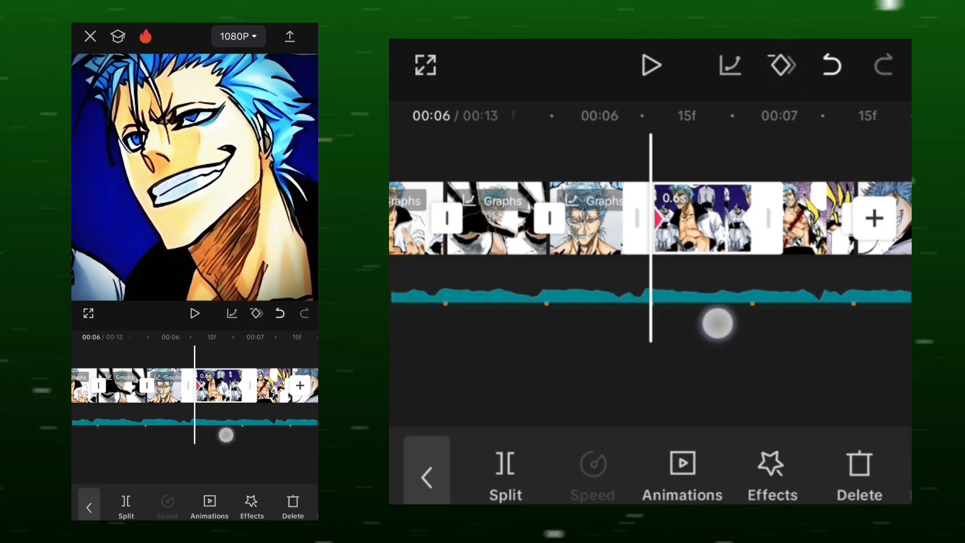
scroll("right", 3)
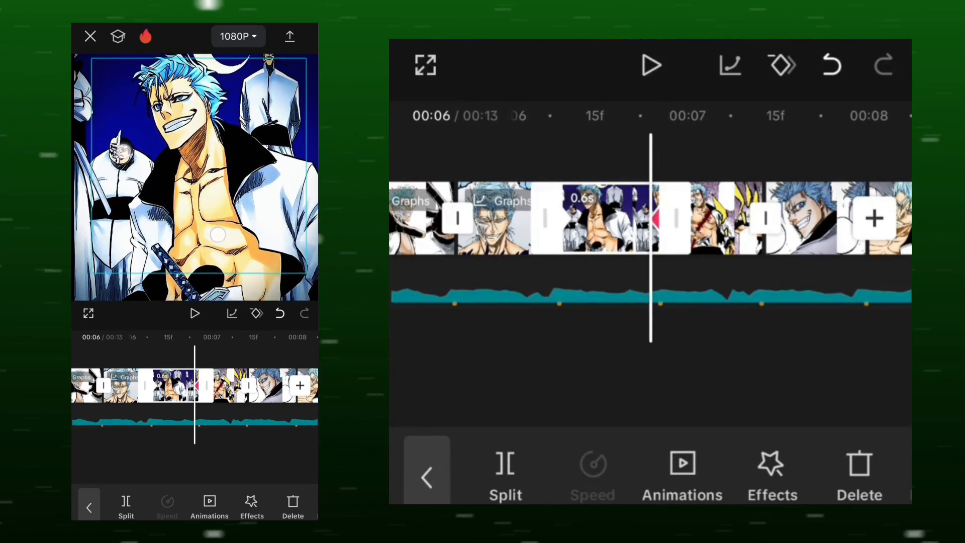
left_click(427, 477)
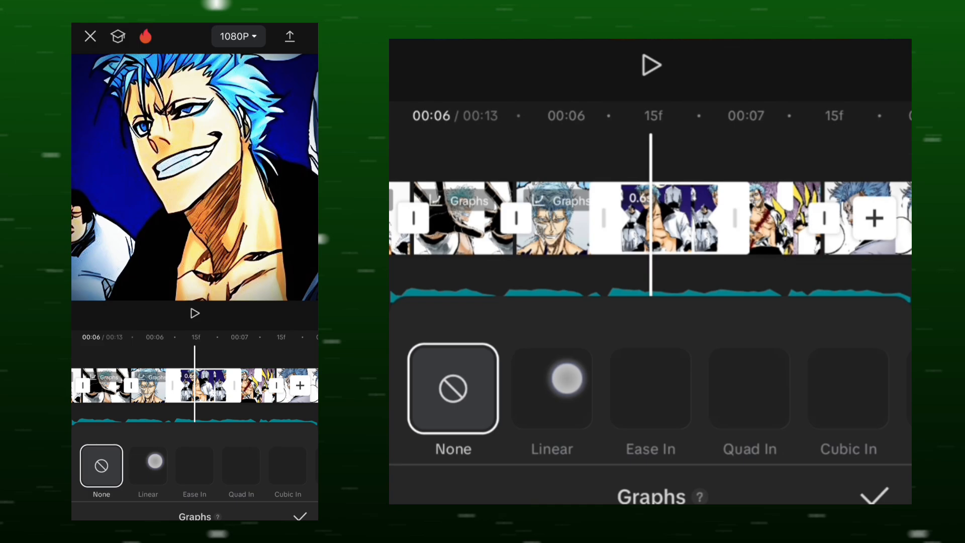
left_click(552, 389)
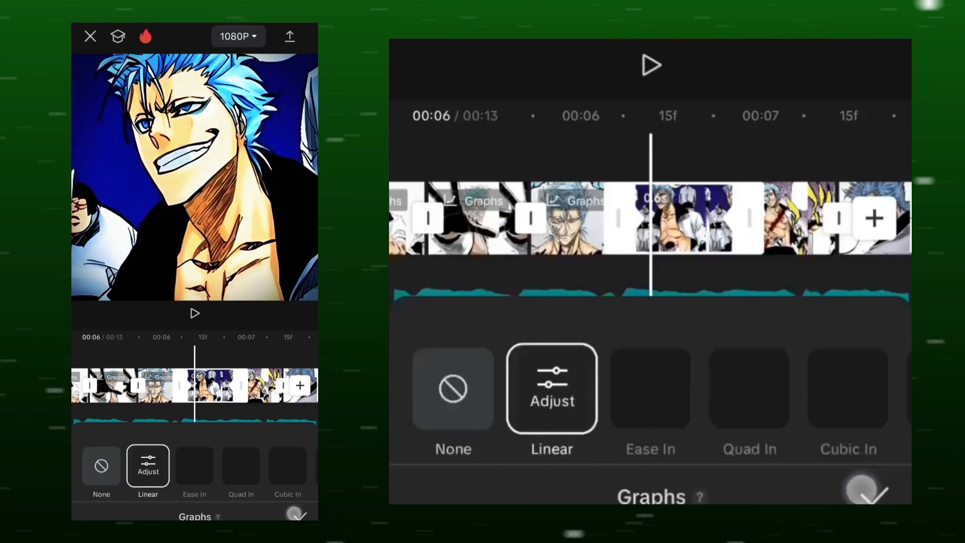
left_click(298, 513)
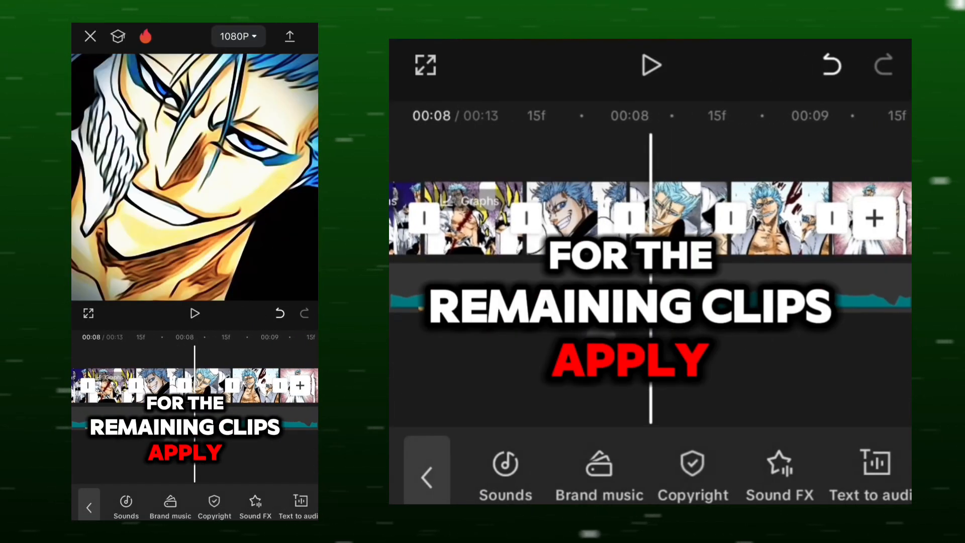
left_click(652, 218)
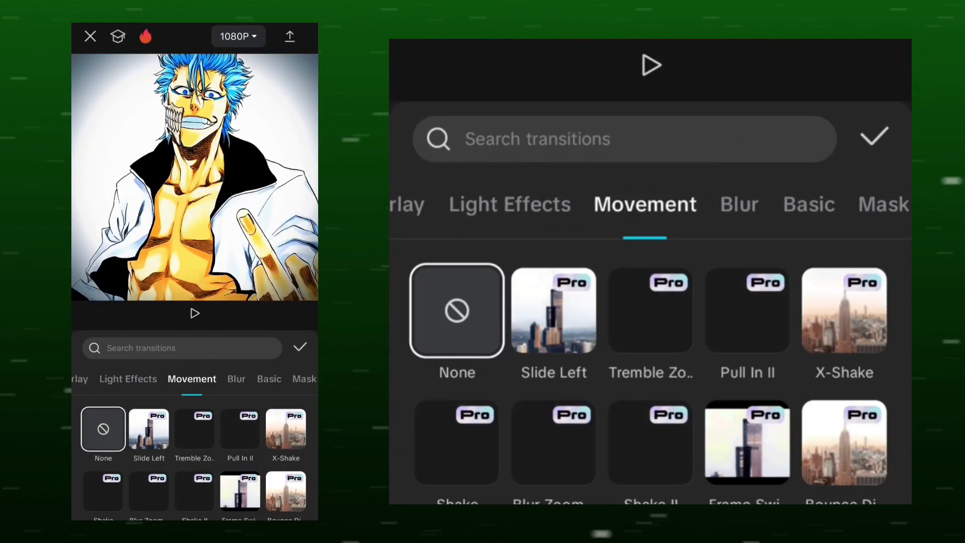
Apply a 0.2-second Tilt & Blur movement transition at the clip join.
scroll("down", 3)
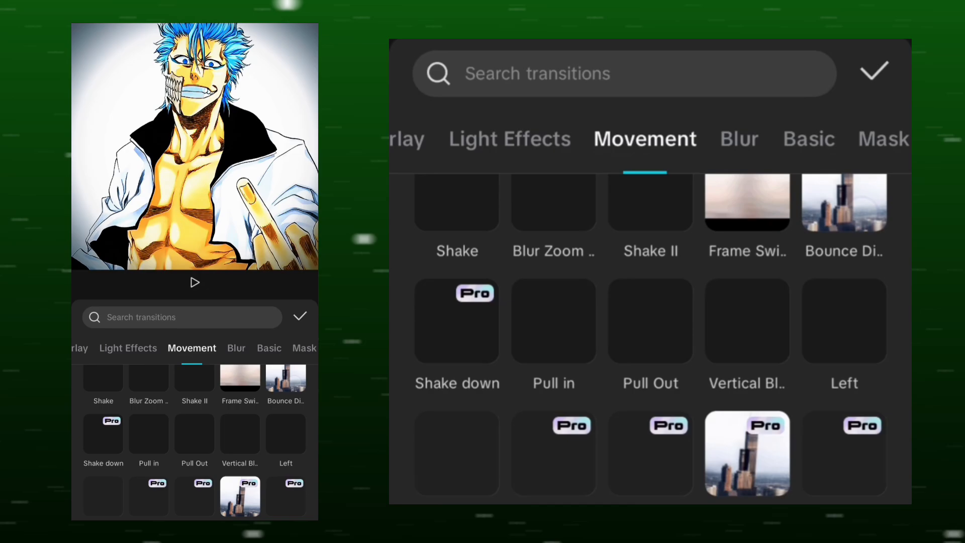
scroll("down", 3)
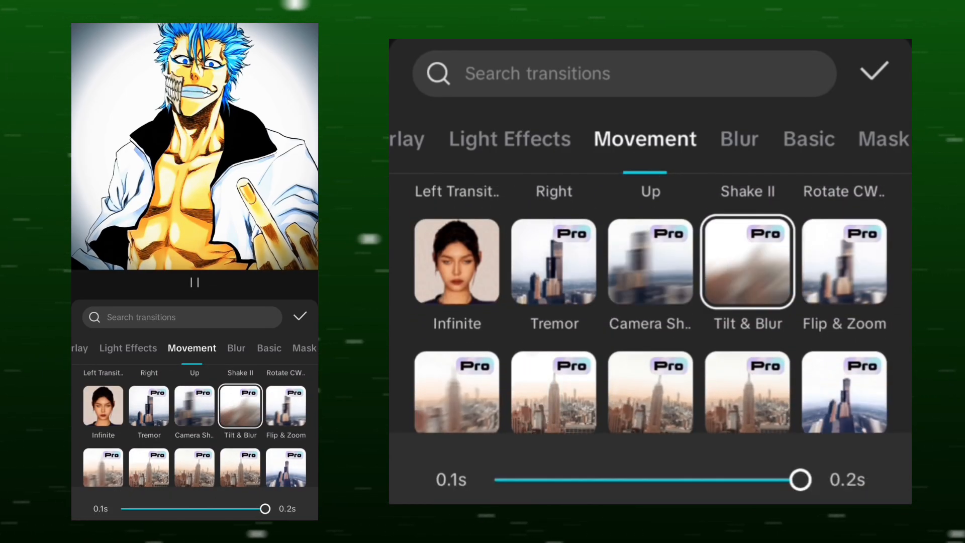
scroll("down", 3)
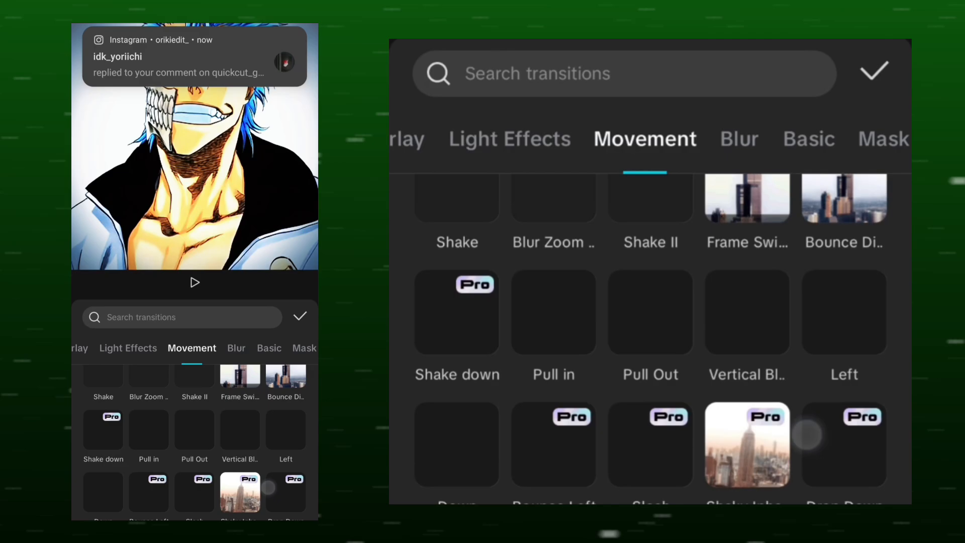
scroll("up", 3)
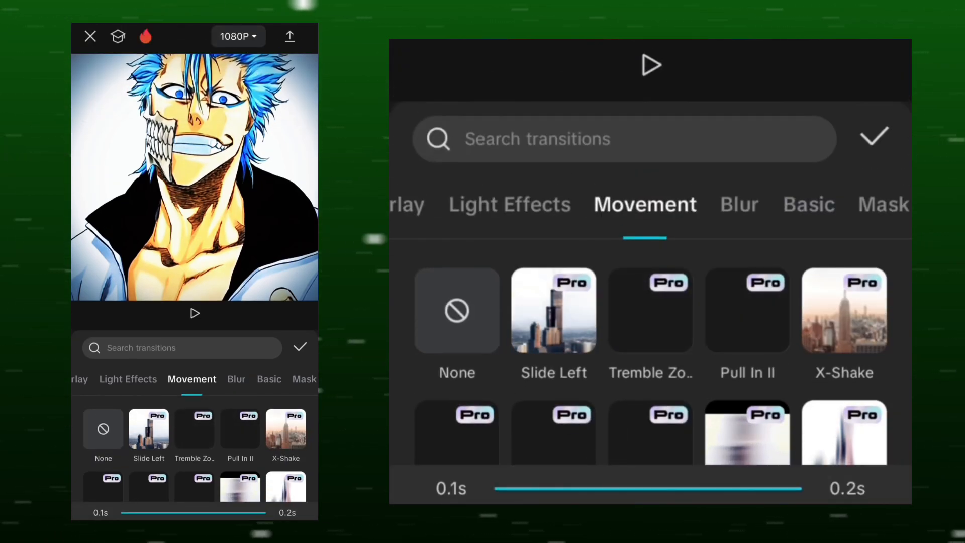
left_click(874, 137)
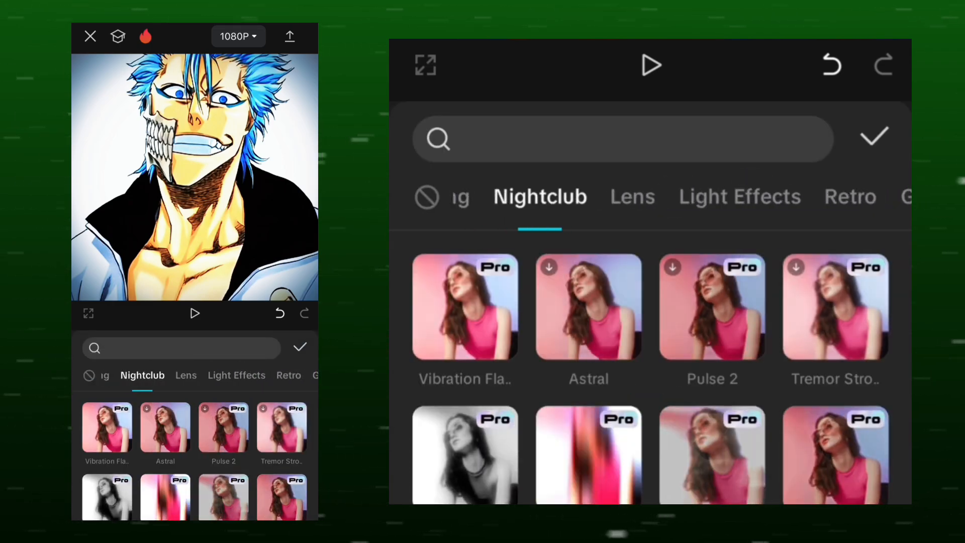
Add a blur effect at the join and switch its scope from Main video to All videos.
scroll("down", 3)
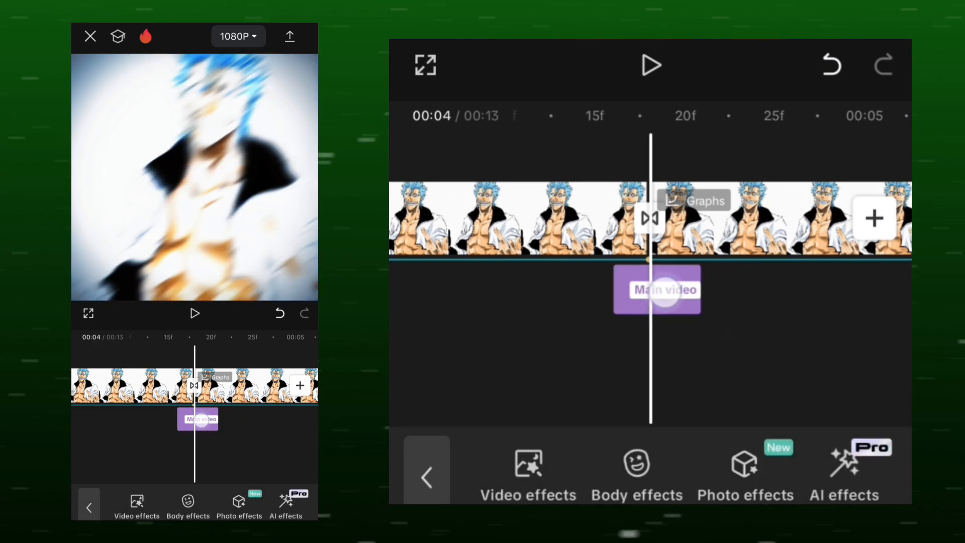
left_click(656, 290)
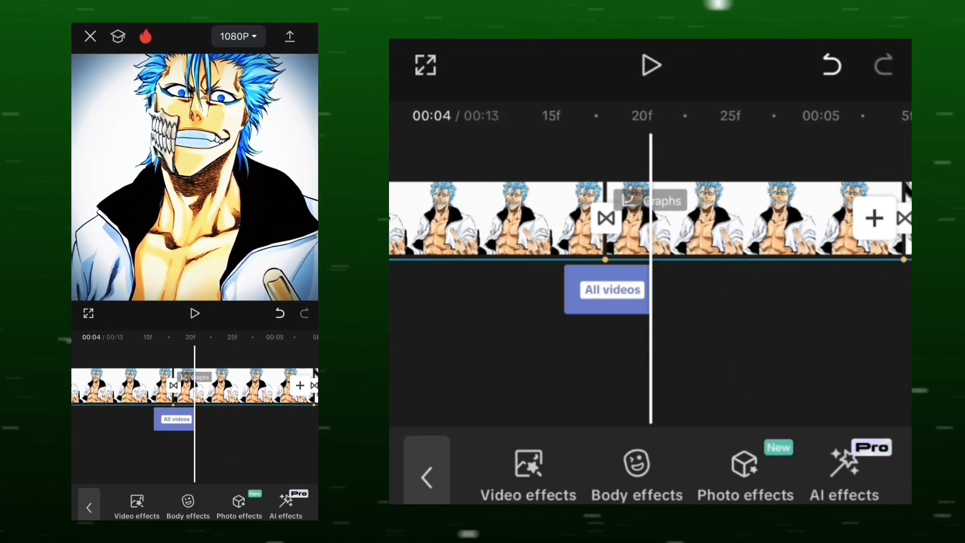
left_click(528, 470)
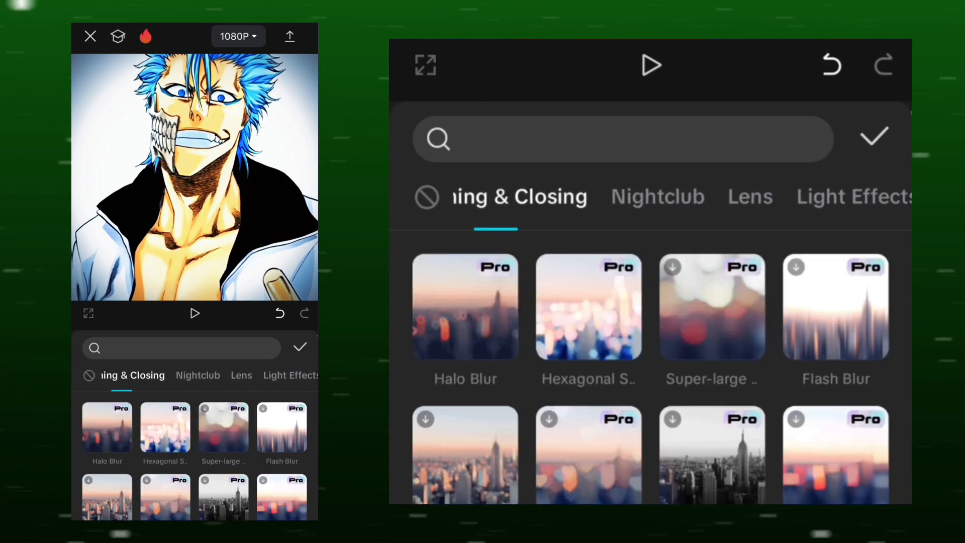
Stack three All-videos effect layers under every clip join across the 13-second timeline.
scroll("down", 3)
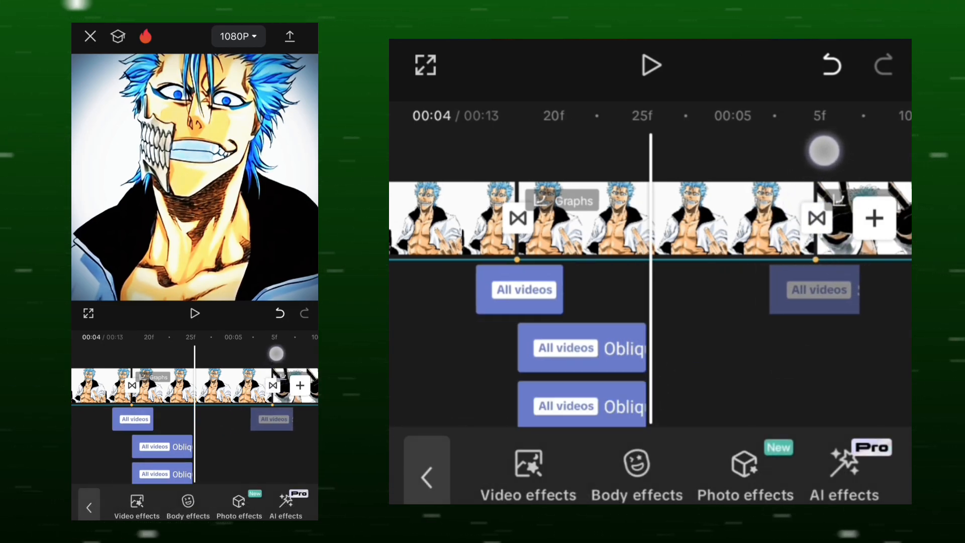
scroll("left", 3)
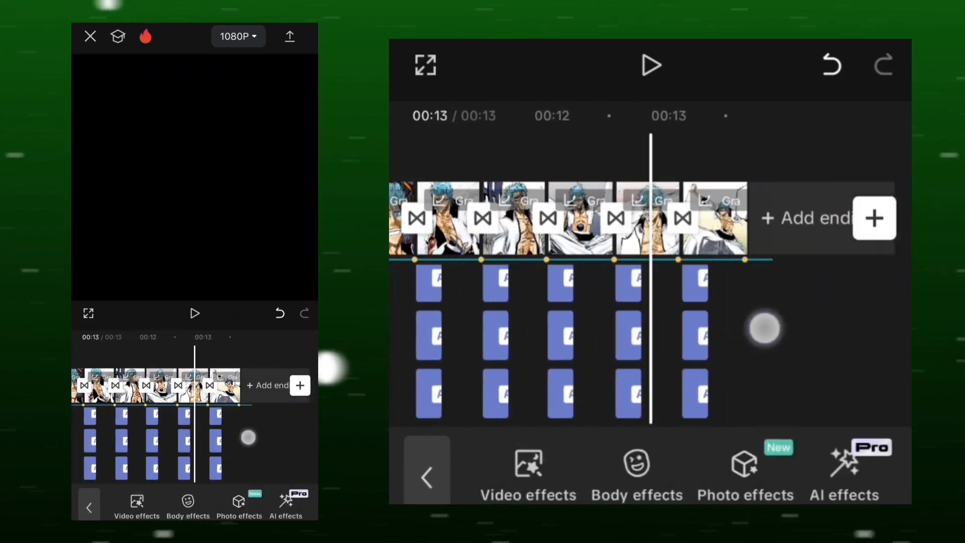
Apply the Black Flash 2 effect from the Nightclub category at the join.
left_click(528, 480)
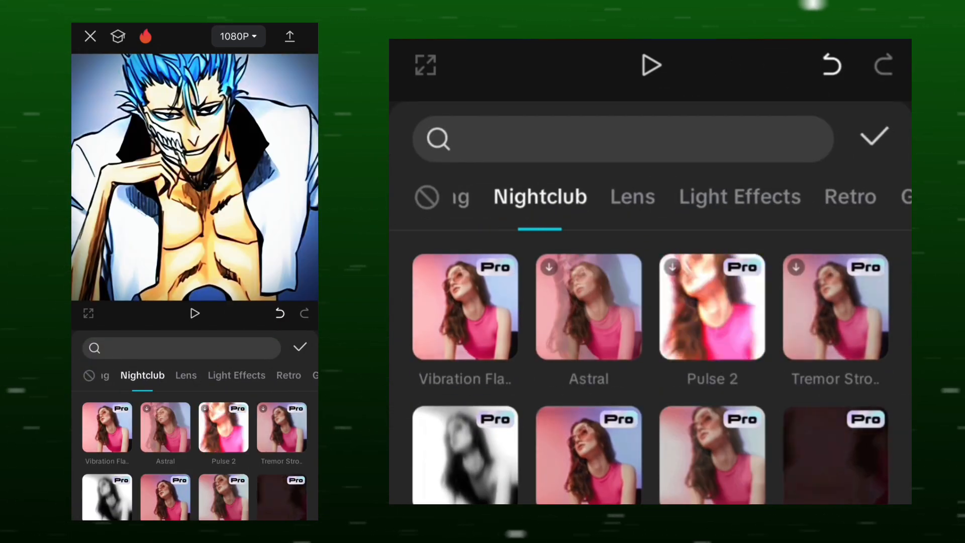
left_click(588, 305)
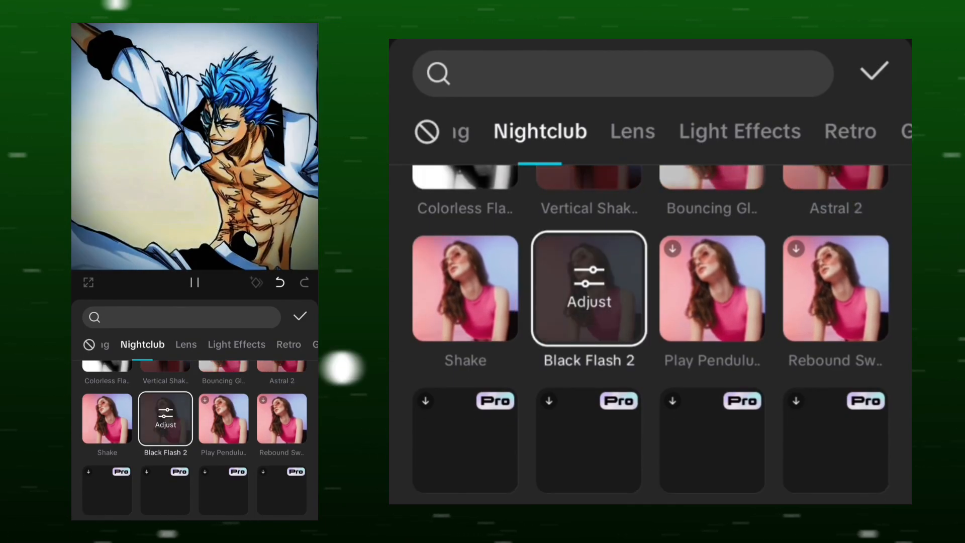
left_click(873, 70)
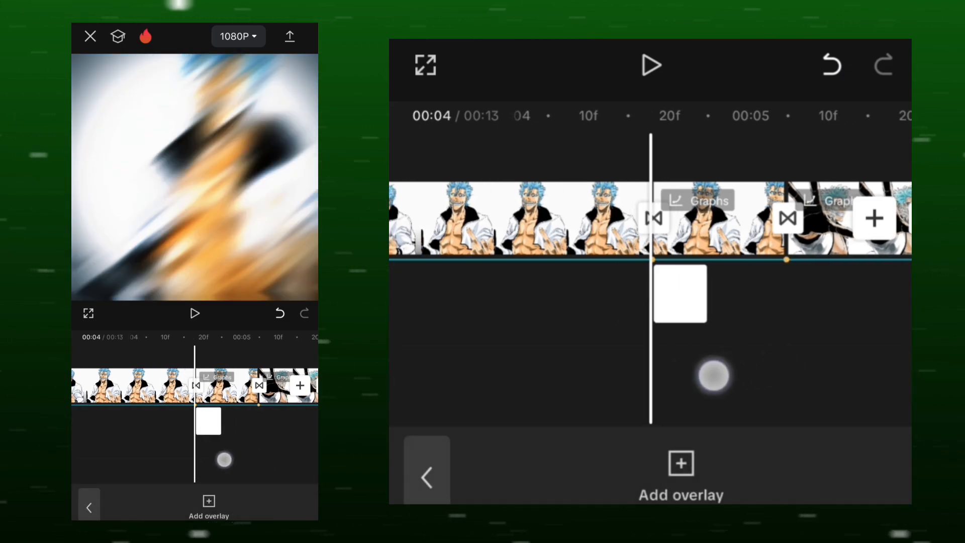
Insert short white image overlays at each clip join along the timeline.
left_click(681, 294)
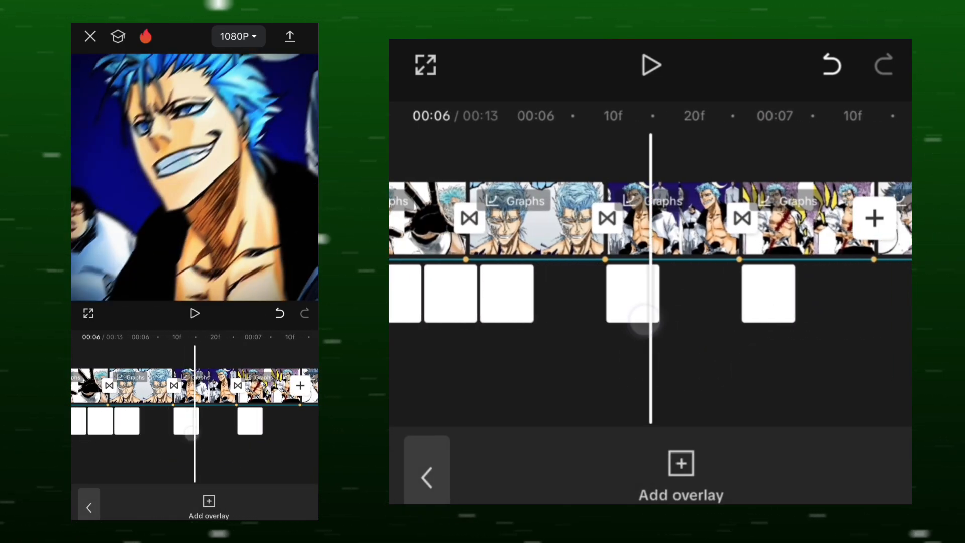
scroll("right", 3)
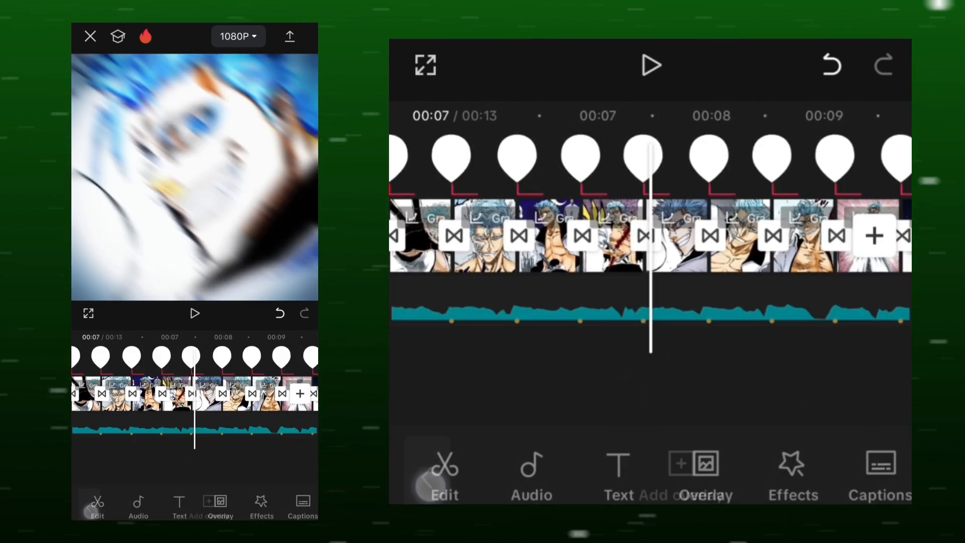
Show the export settings with 1080p resolution and high code rate.
left_click(237, 37)
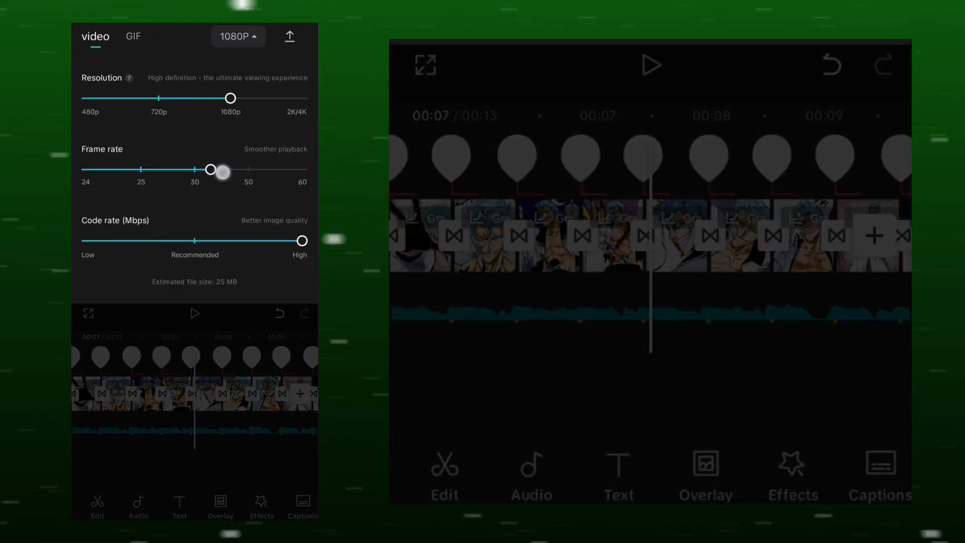